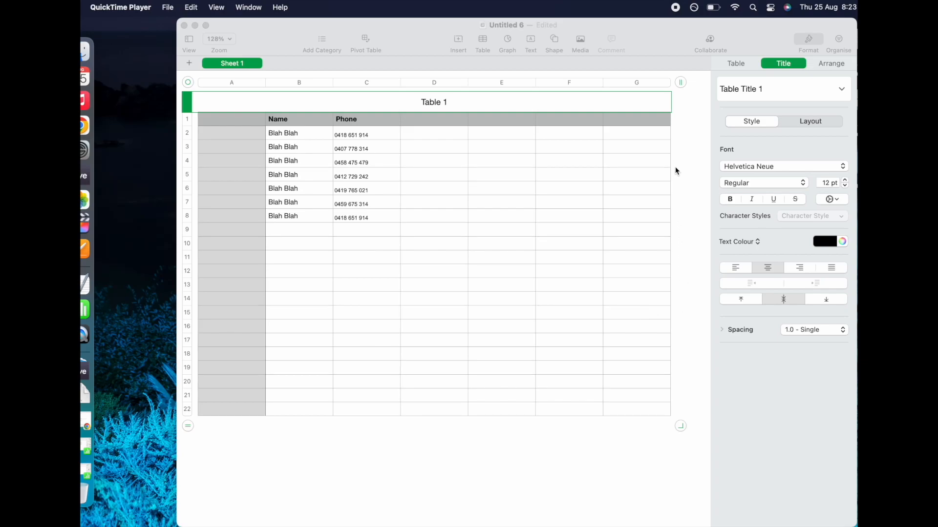
# Step: Try deleting a space from the first phone number by hand, then undo it
pyautogui.click(366, 135)
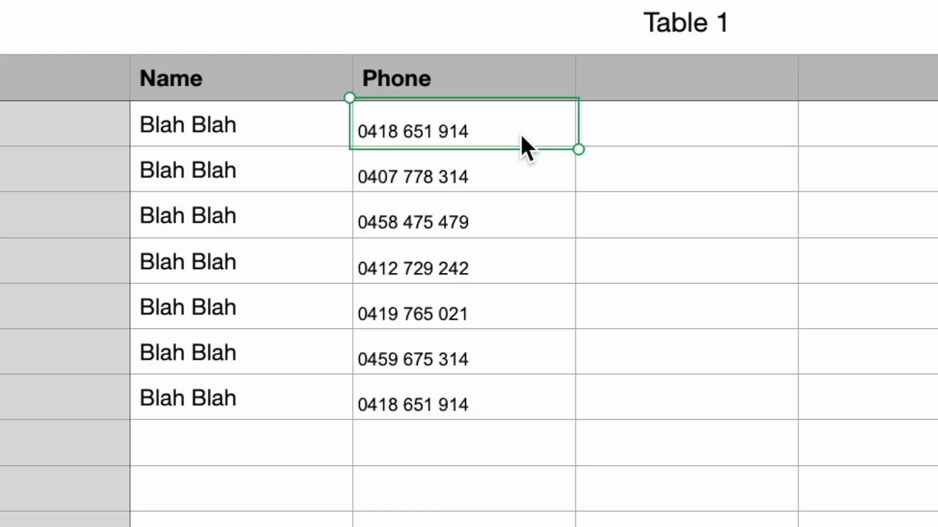
pyautogui.doubleClick(419, 132)
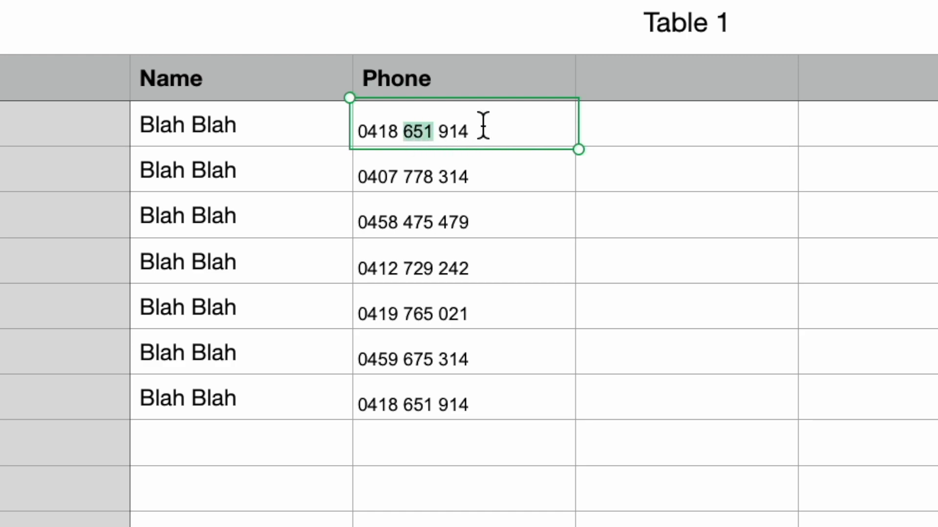
pyautogui.click(405, 131)
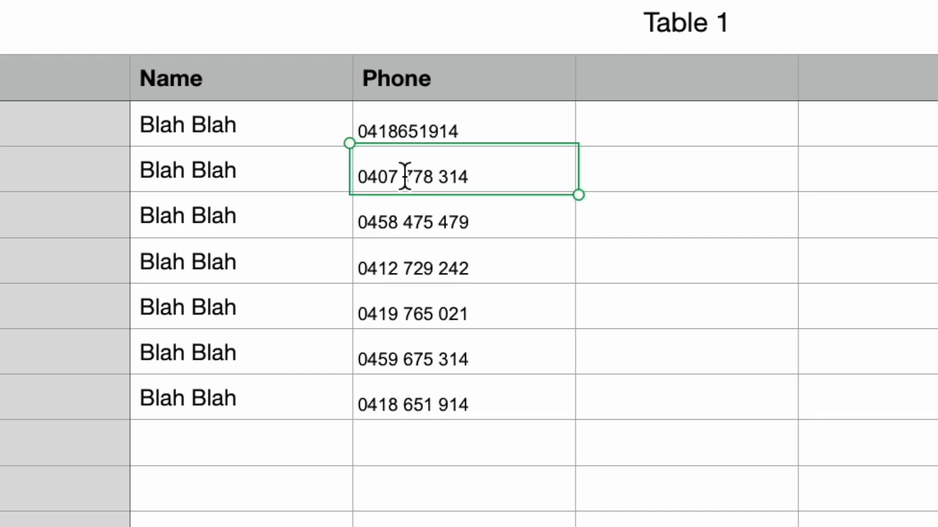
pyautogui.press('Backspace')
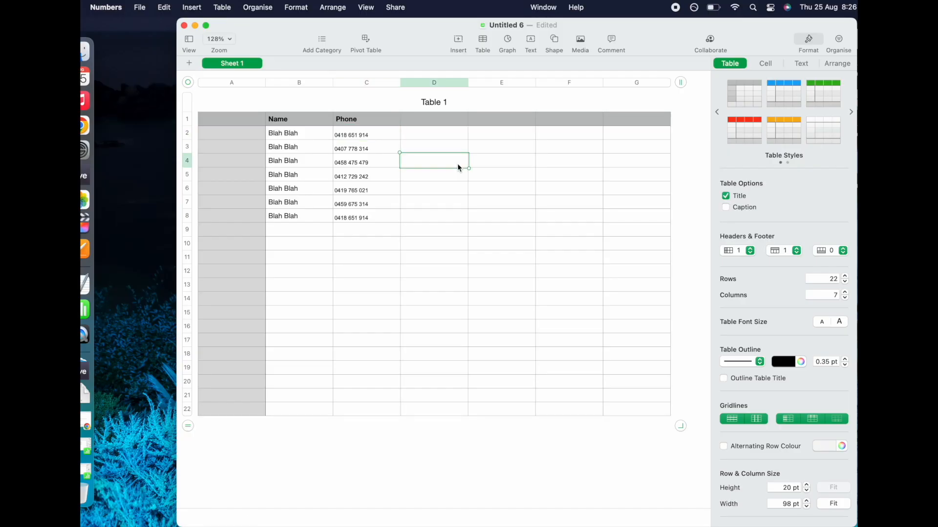
# Step: Open the Find window from the Edit menu and show its search-mode options
pyautogui.click(163, 8)
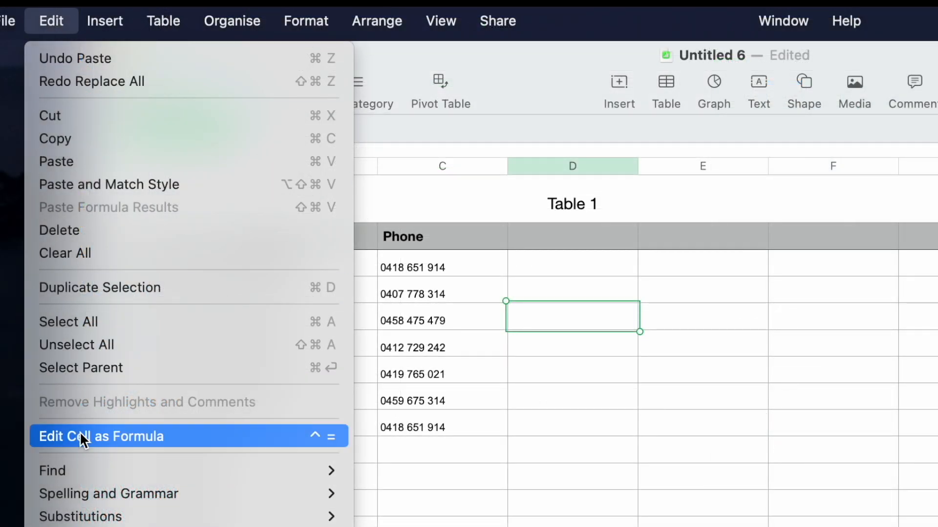
pyautogui.moveTo(53, 471)
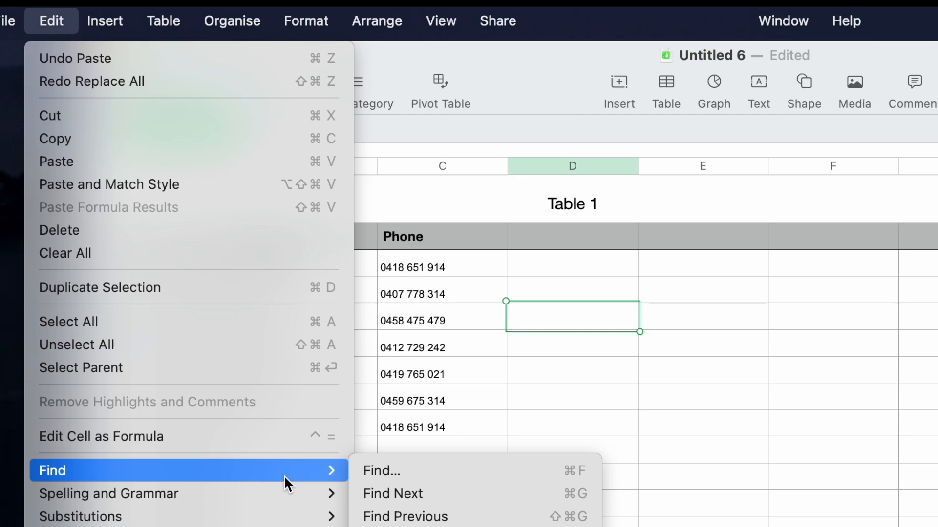
pyautogui.click(381, 471)
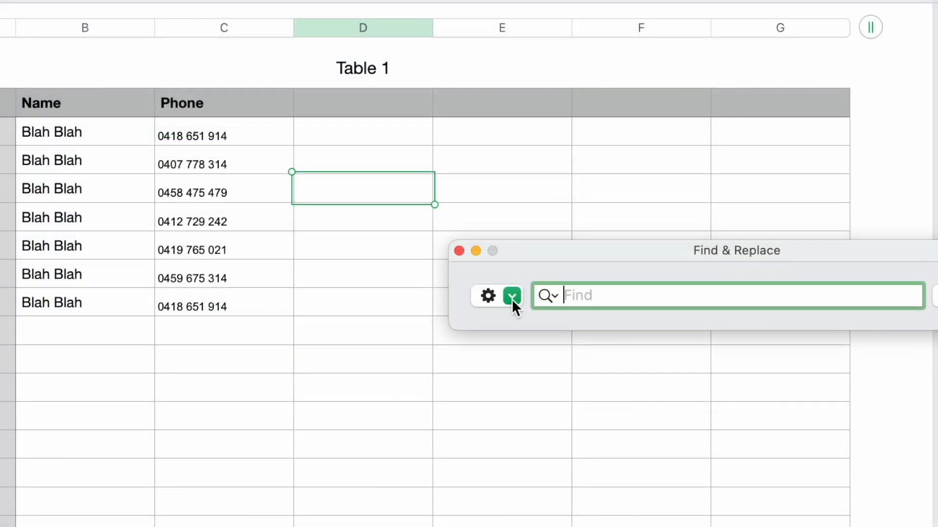
pyautogui.click(511, 295)
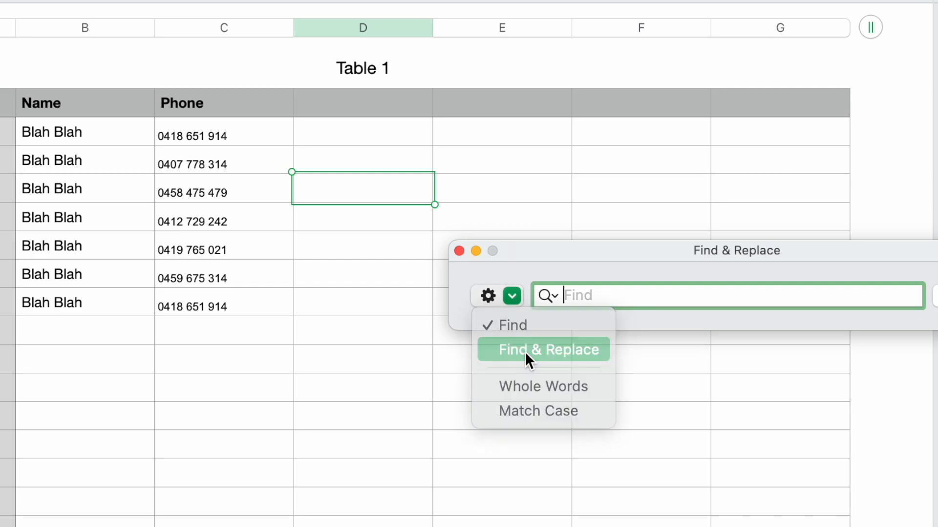
# Step: Switch to Find & Replace and replace every space with nothing, joining names into BlahBlah
pyautogui.click(544, 350)
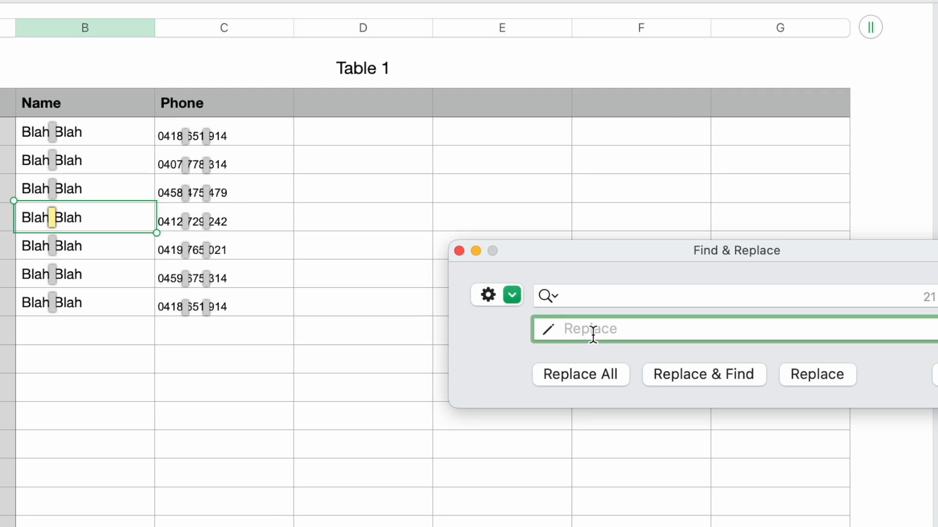
pyautogui.moveTo(579, 375)
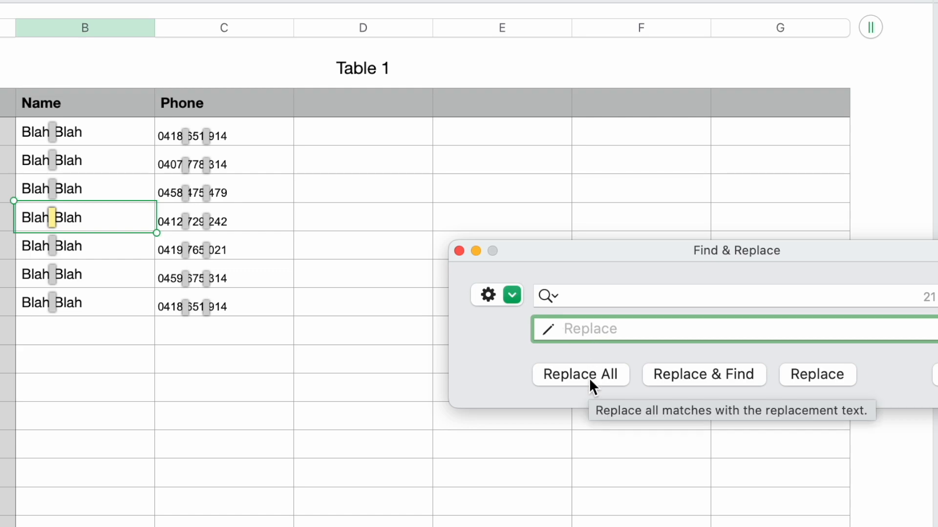
pyautogui.click(580, 375)
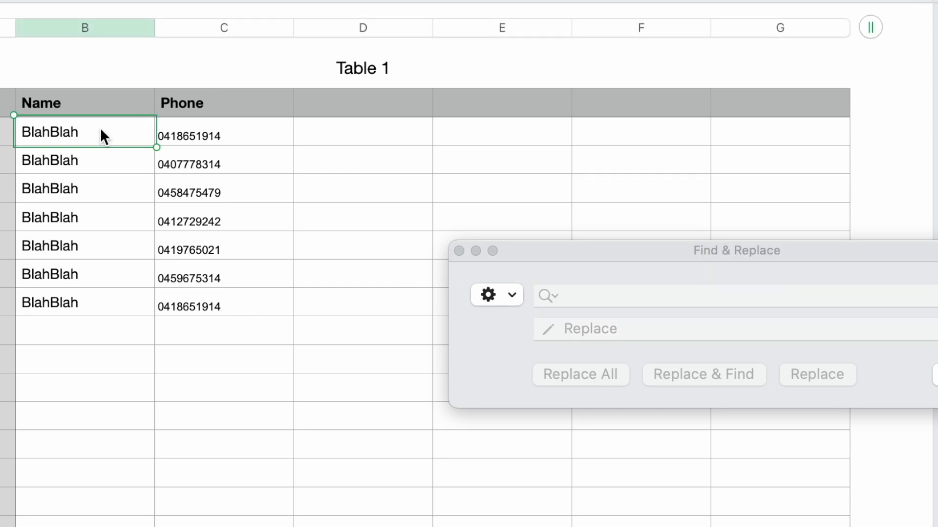
# Step: Restore the spaces in the names and phone numbers, then copy the Phone column C
pyautogui.moveTo(102, 134); pyautogui.dragTo(101, 317)
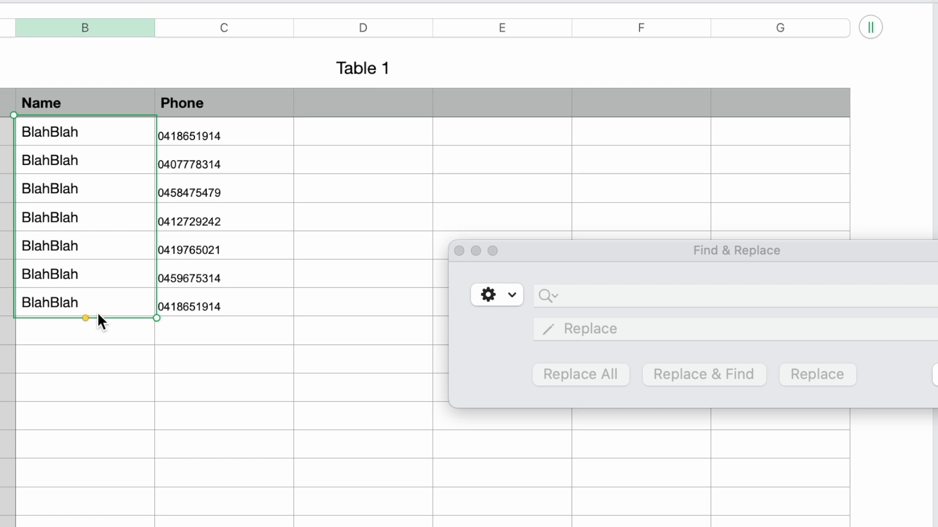
pyautogui.click(579, 375)
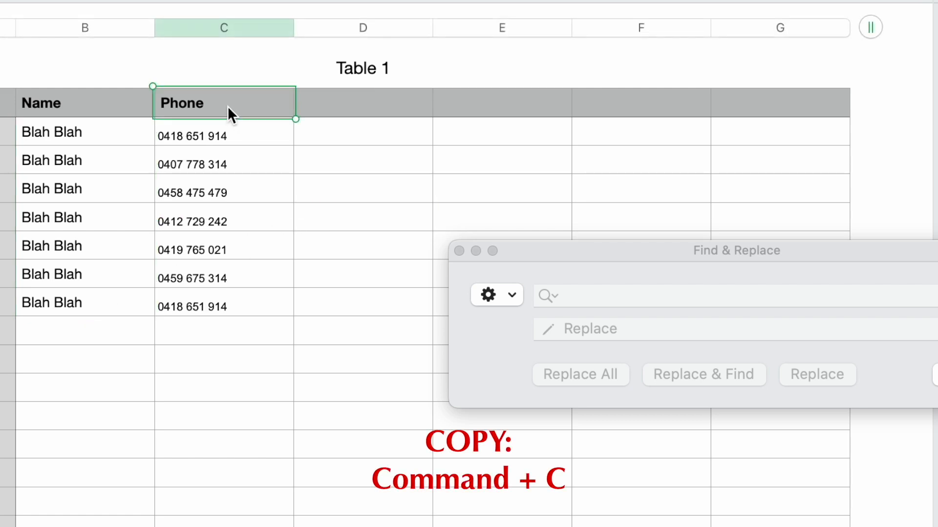
pyautogui.press('cmd+c')
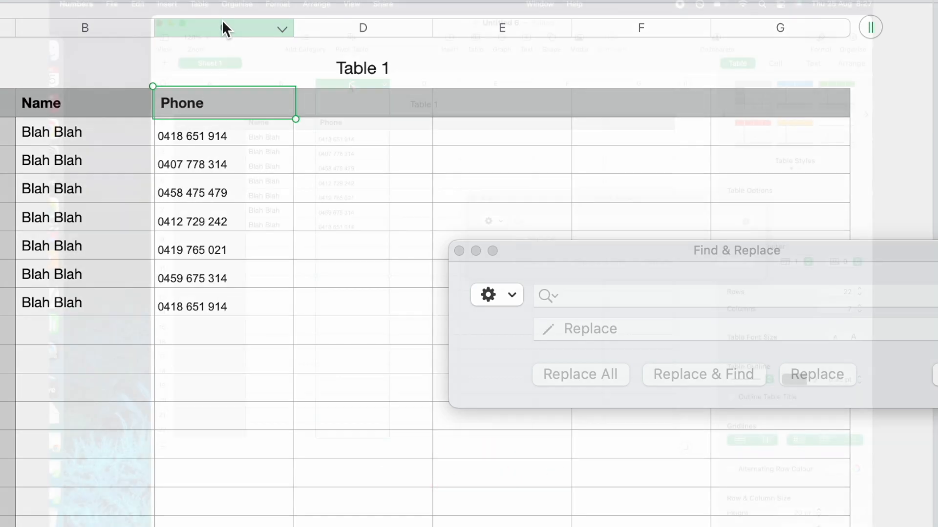
pyautogui.click(112, 4)
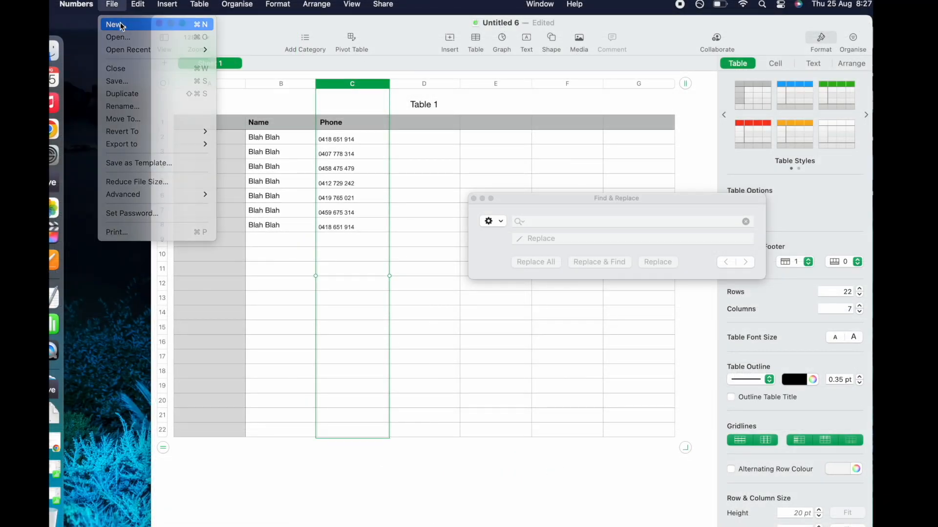
# Step: Paste the copied Phone column into a new blank document and select the pasted table
pyautogui.click(113, 24)
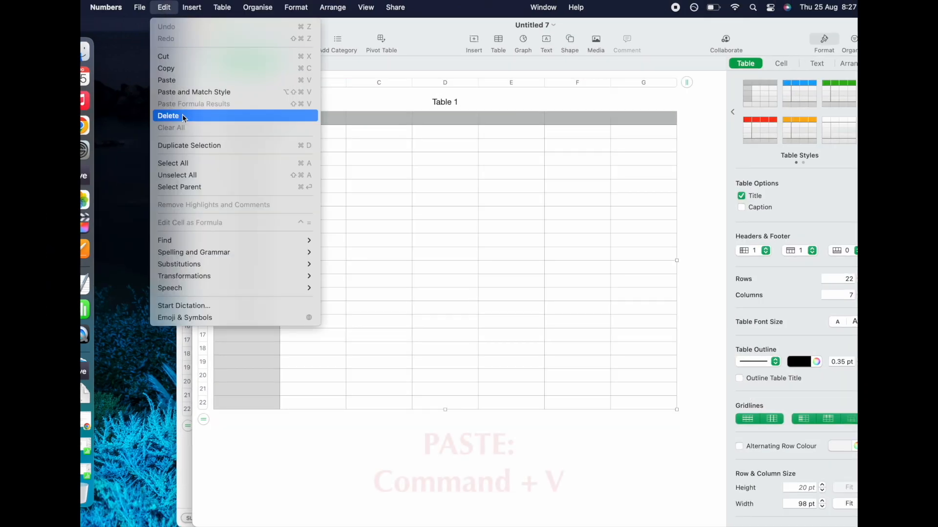
pyautogui.press('cmd+v')
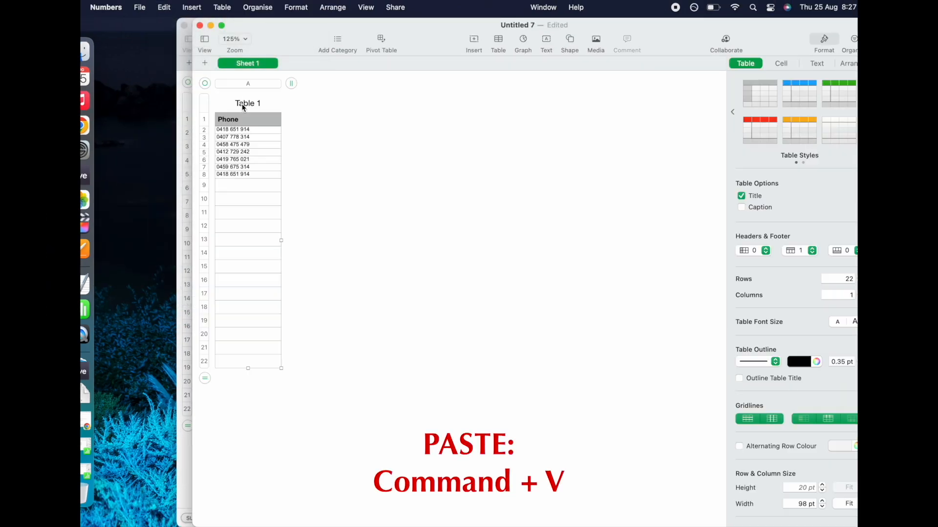
pyautogui.press('cmd+v')
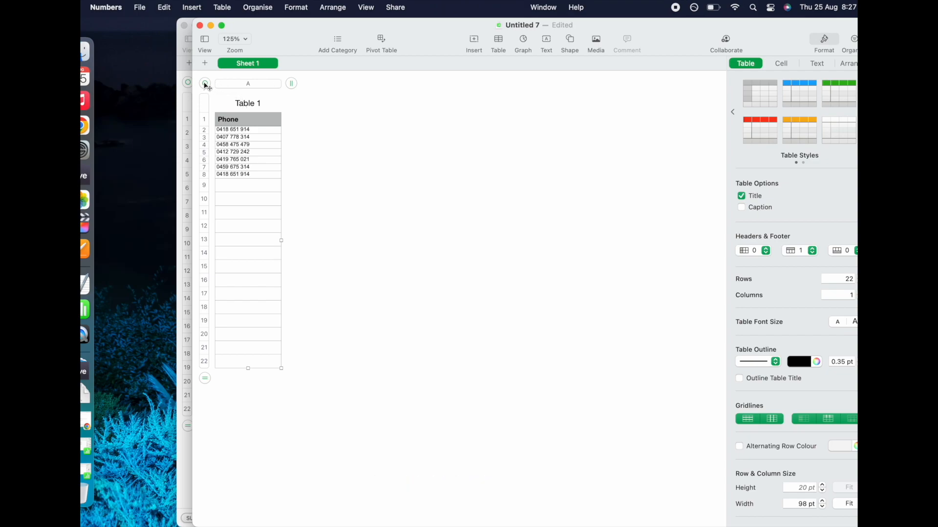
pyautogui.click(163, 7)
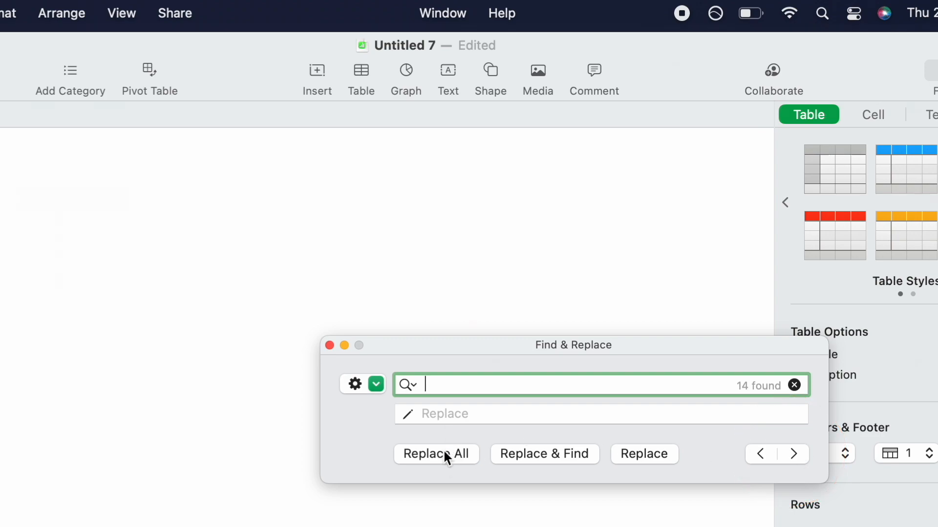
# Step: Replace All spaces in the pasted phone numbers with nothing
pyautogui.click(437, 454)
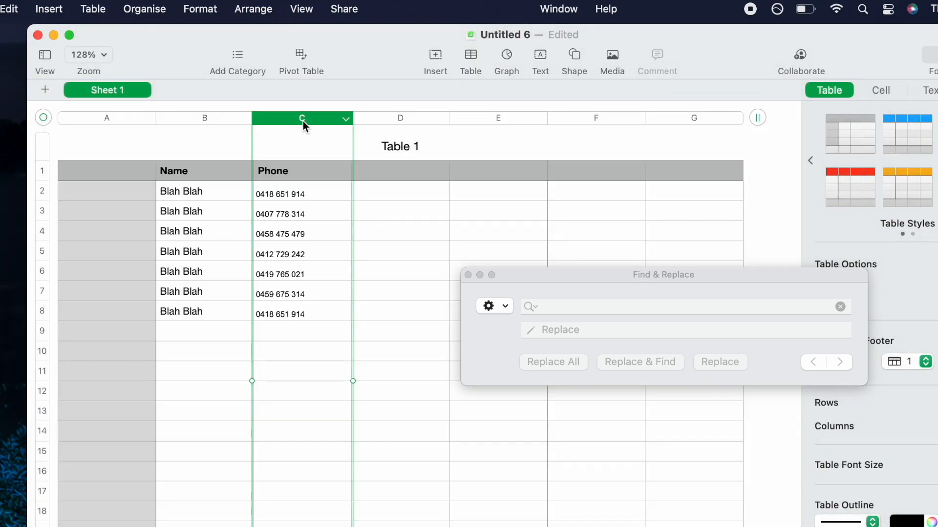
# Step: Paste the space-free numbers into the original Phone column and close Find & Replace
pyautogui.press('cmd+v')
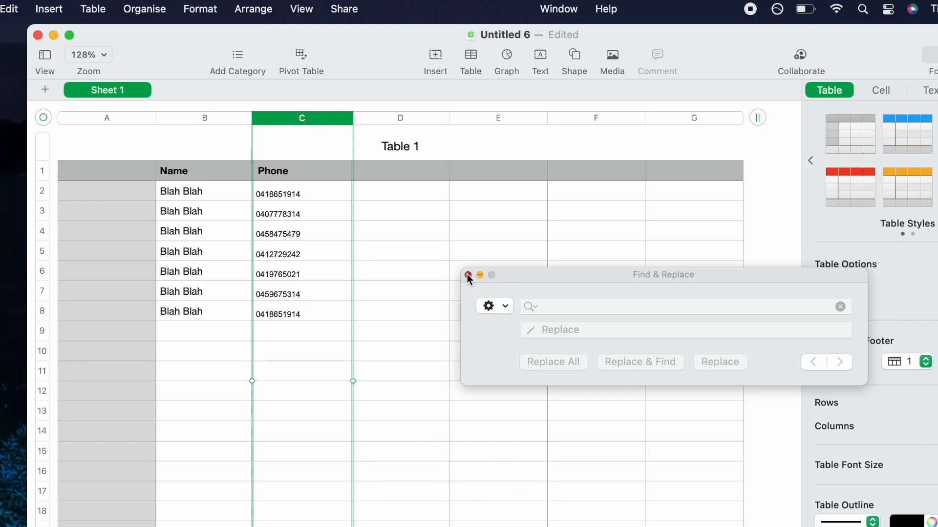
pyautogui.click(468, 275)
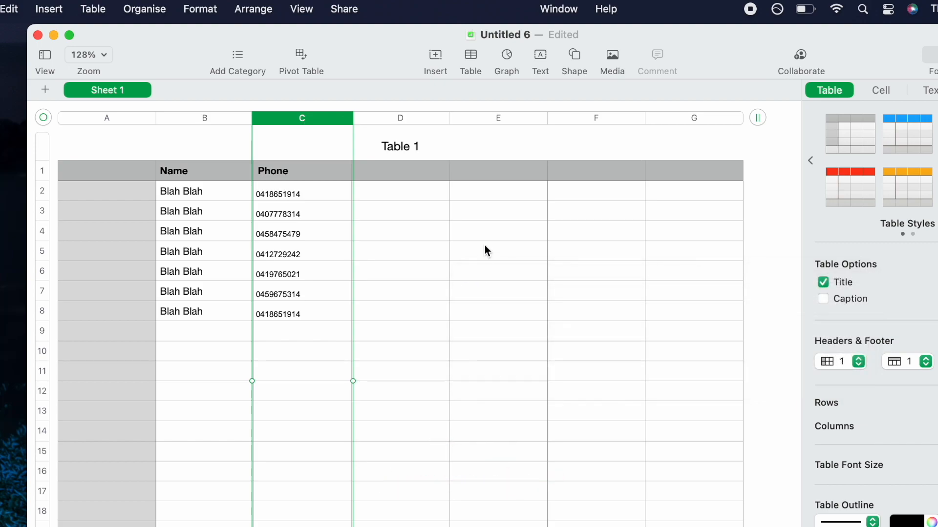